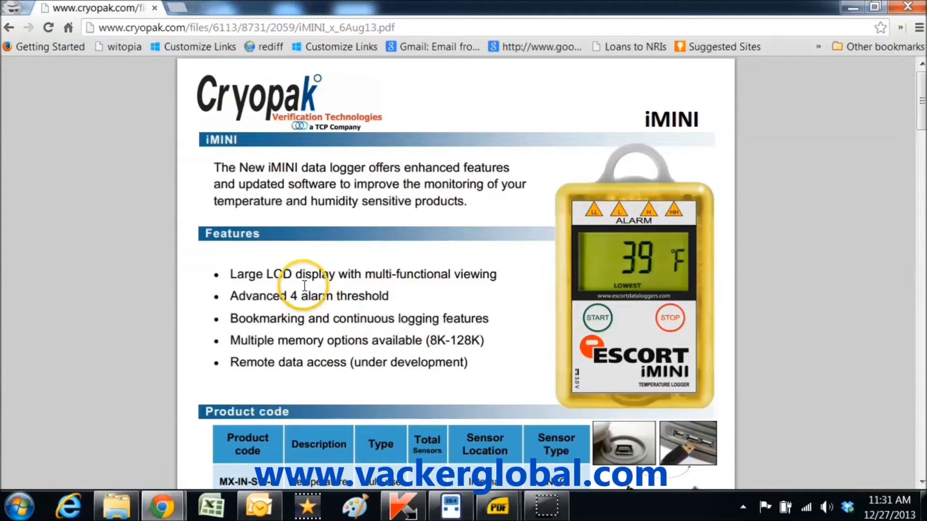
# - Select the connected logger and review password protection and the very-high alarm threshold toggle
pyautogui.moveTo(230, 273); pyautogui.dragTo(497, 274)
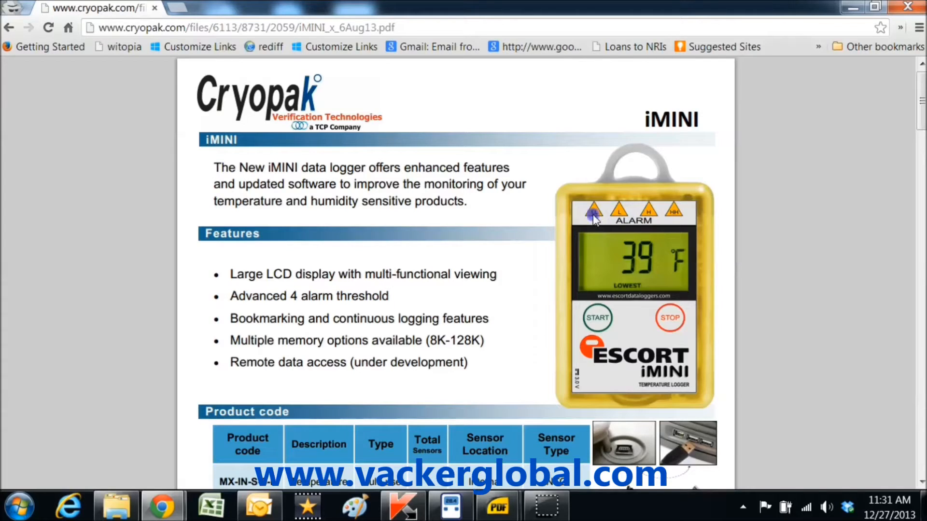
pyautogui.moveTo(669, 222)
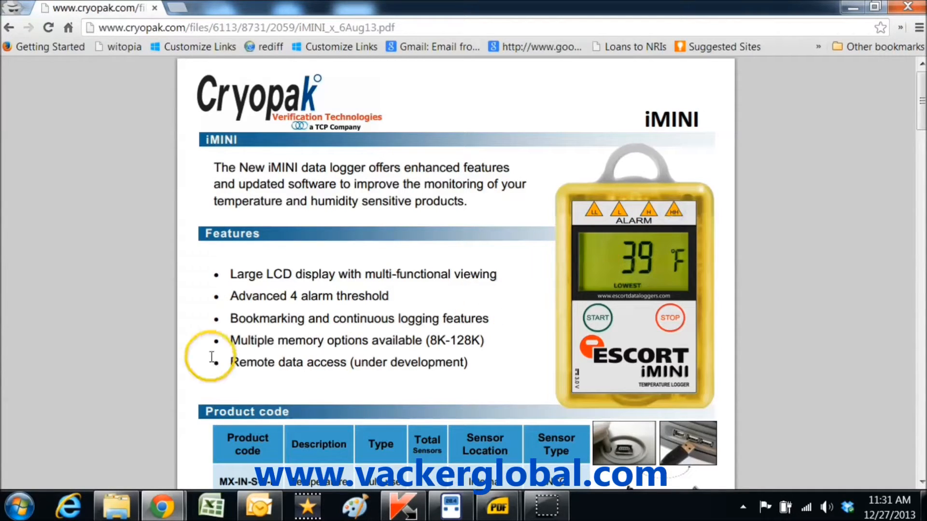
pyautogui.moveTo(465, 318)
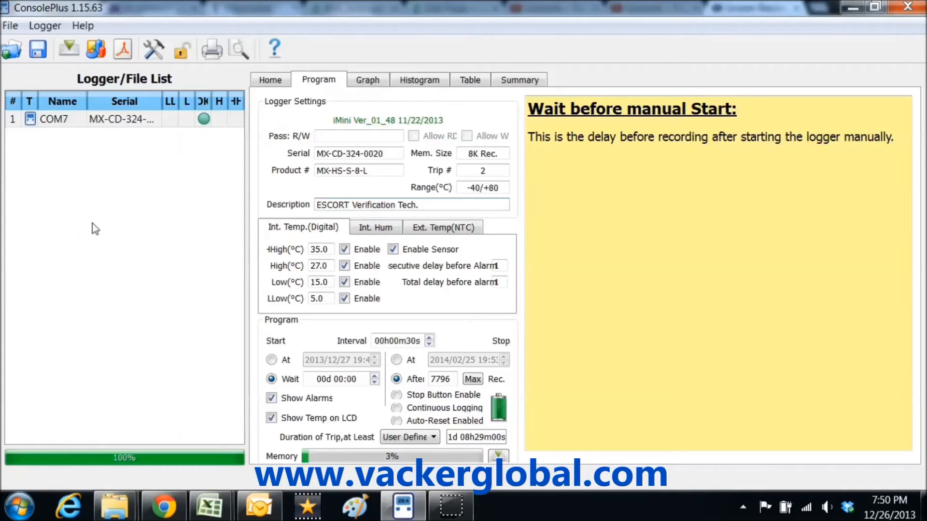
pyautogui.click(54, 119)
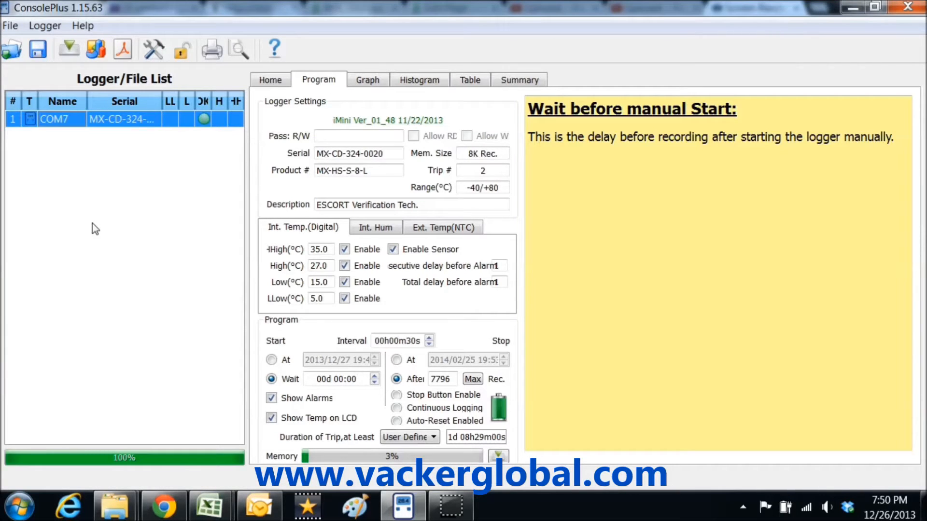
pyautogui.click(164, 179)
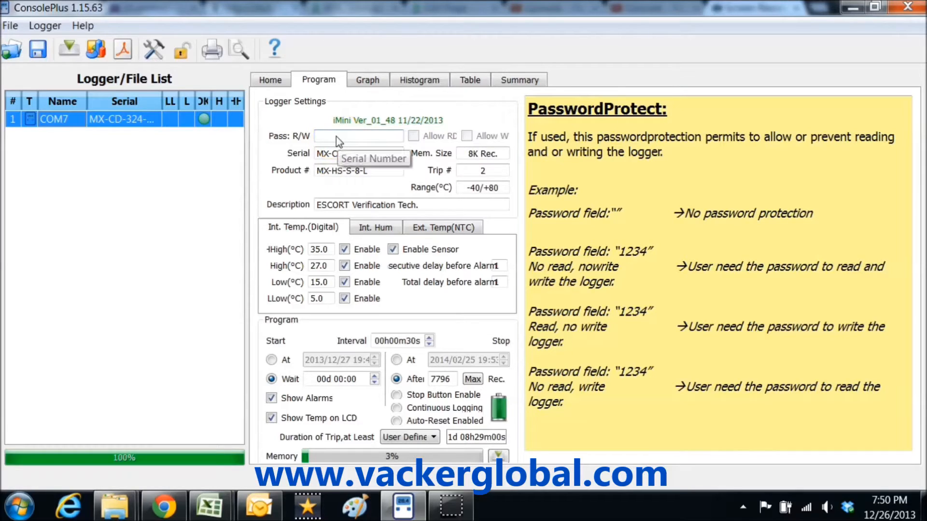
pyautogui.moveTo(337, 143)
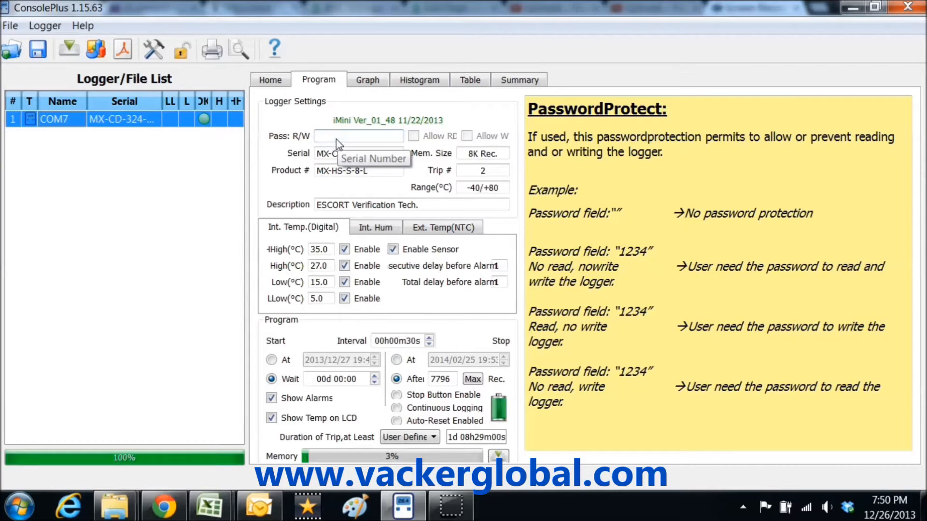
pyautogui.moveTo(344, 154)
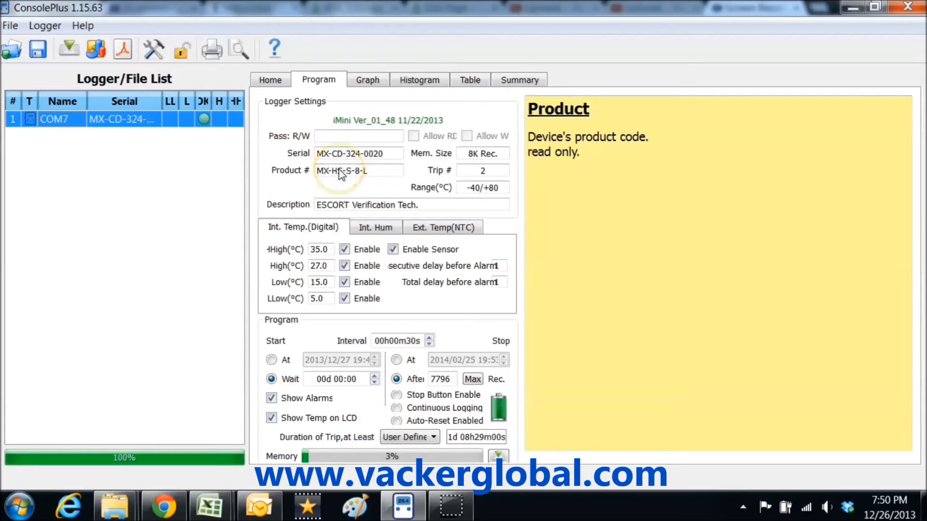
pyautogui.click(320, 249)
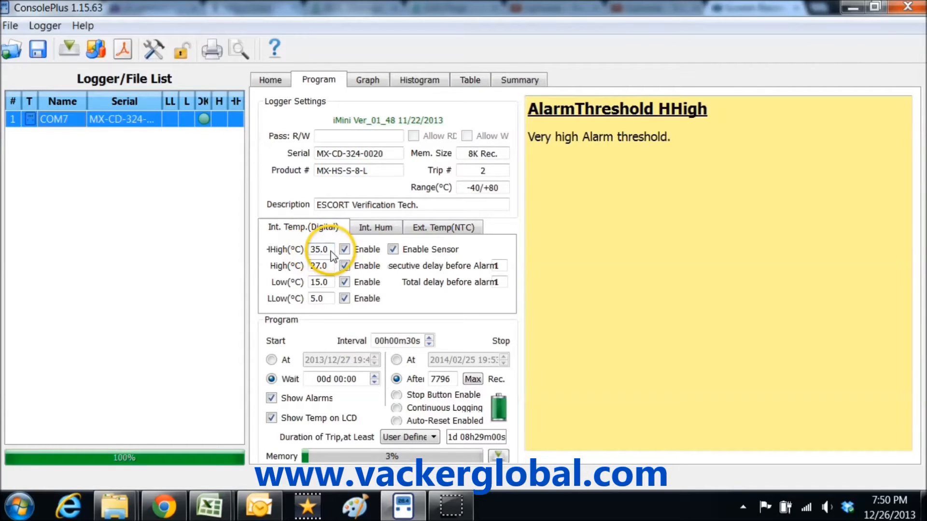
pyautogui.click(344, 249)
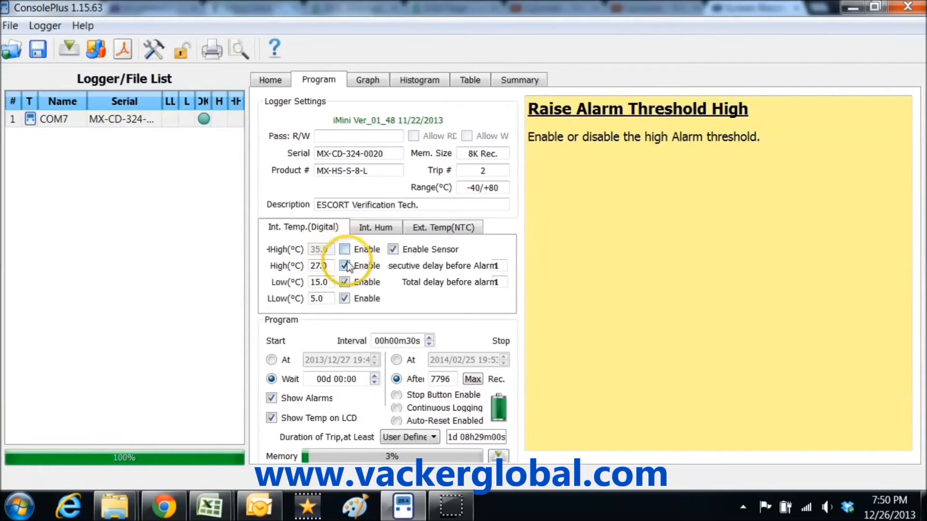
pyautogui.click(344, 265)
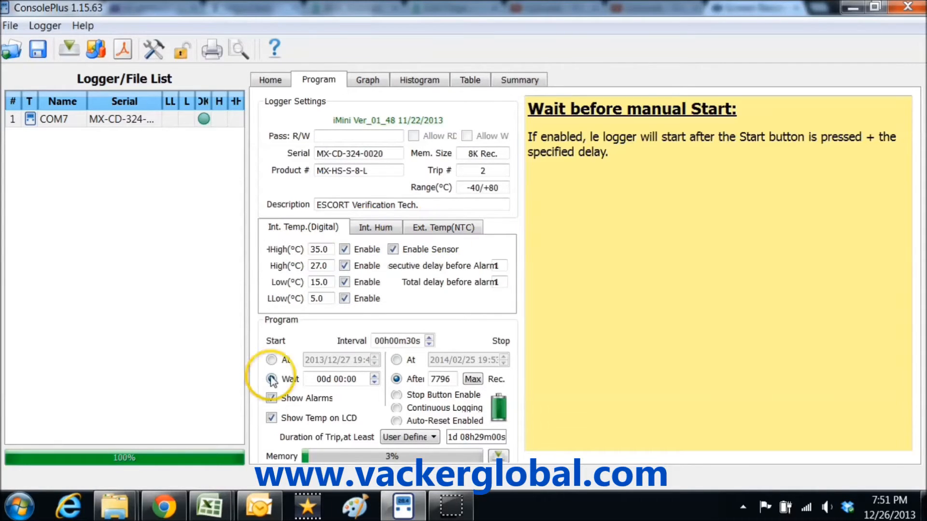
# - Set a dated start, later stop date, stop after a record count, and continuous logging mode
pyautogui.click(270, 360)
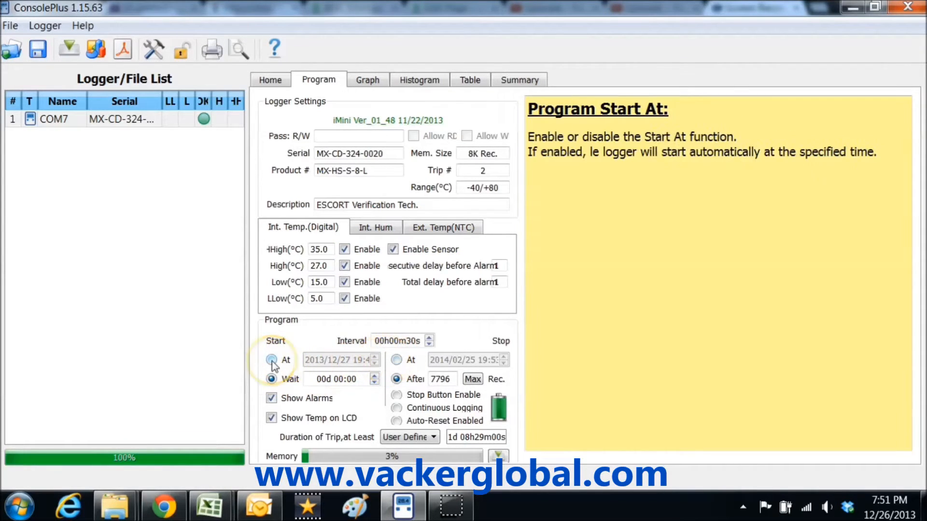
pyautogui.click(271, 360)
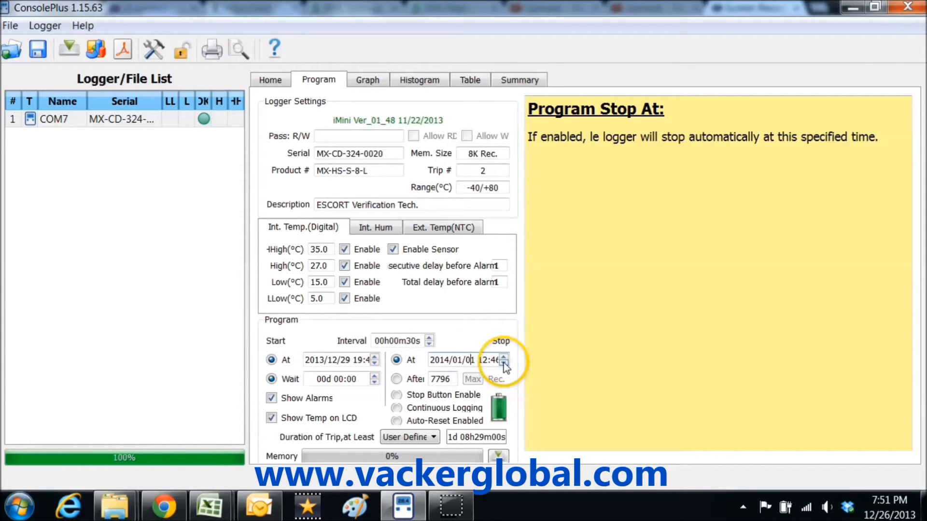
pyautogui.click(507, 357)
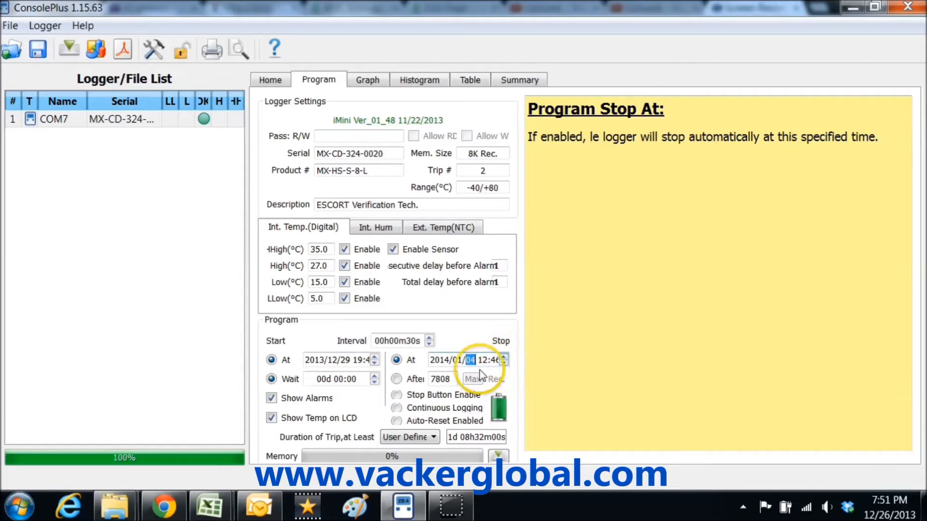
pyautogui.moveTo(341, 388)
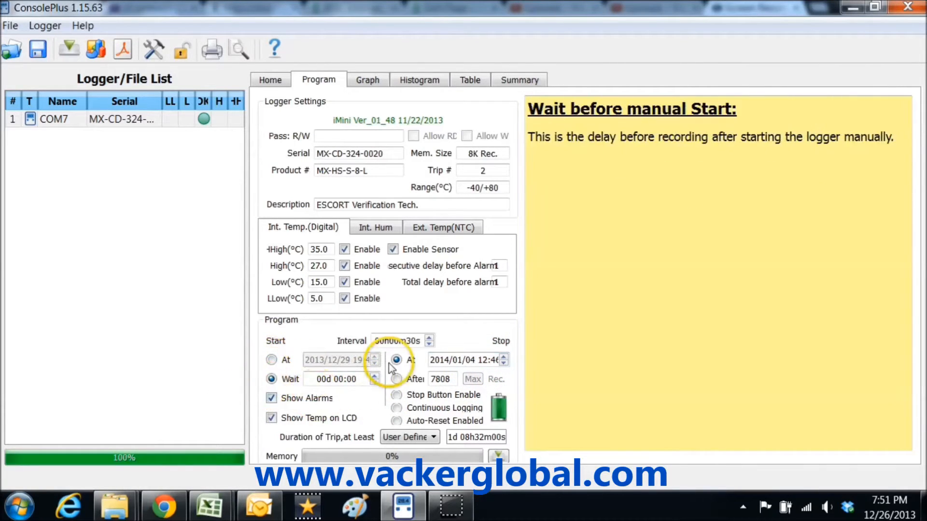
pyautogui.click(271, 379)
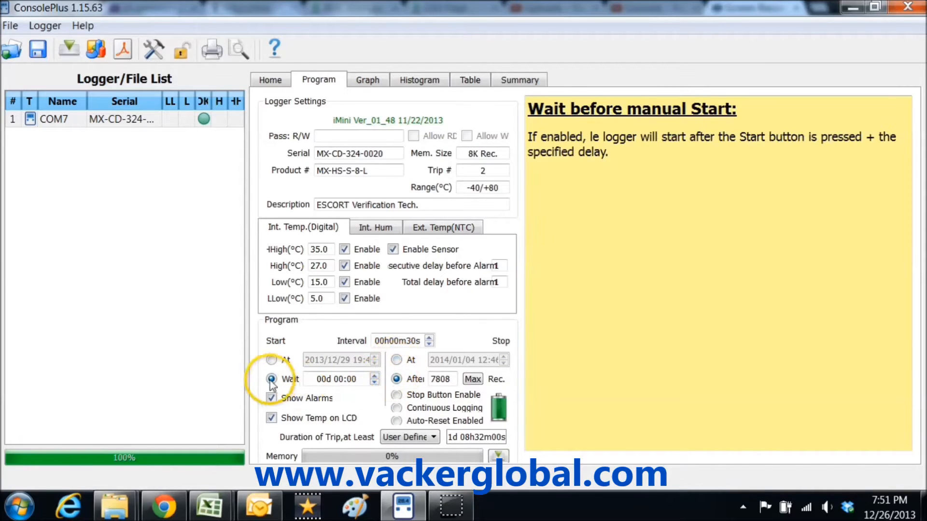
pyautogui.click(411, 340)
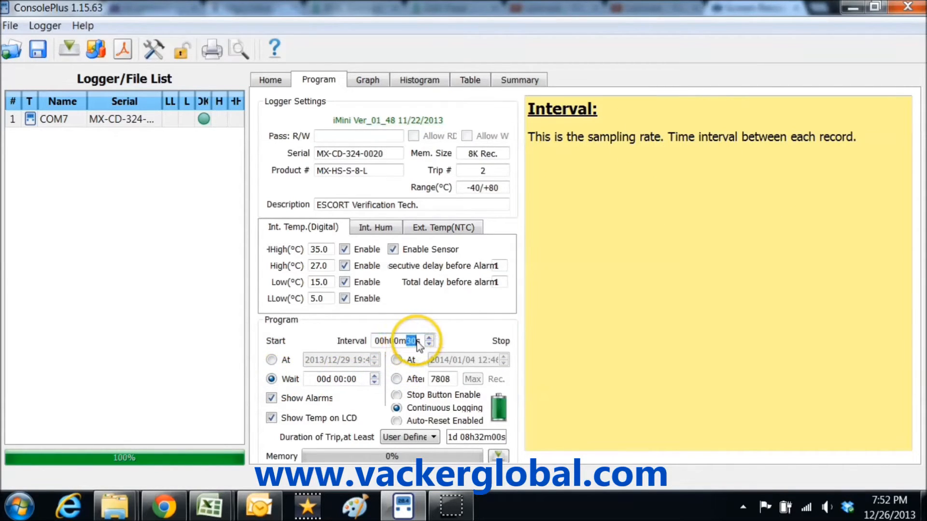
# - Lengthen the sampling interval through several increments
pyautogui.click(429, 337)
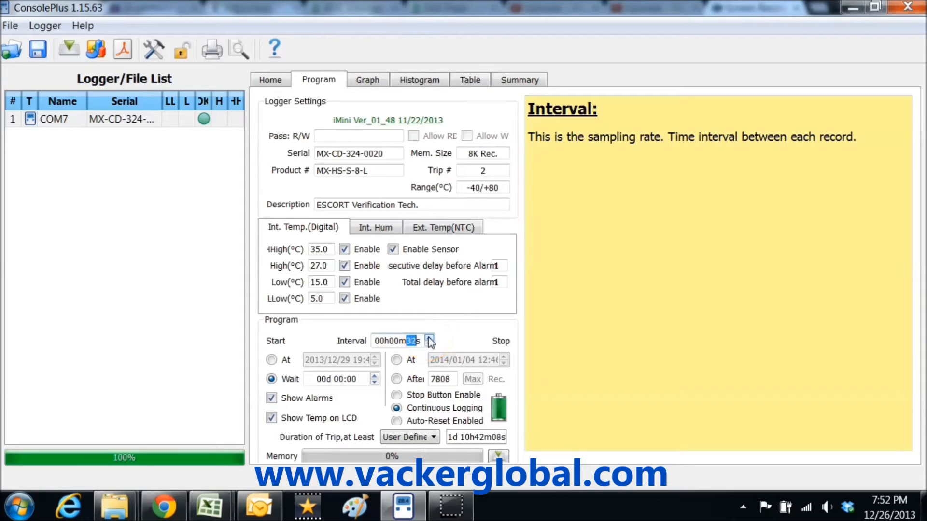
pyautogui.click(429, 337)
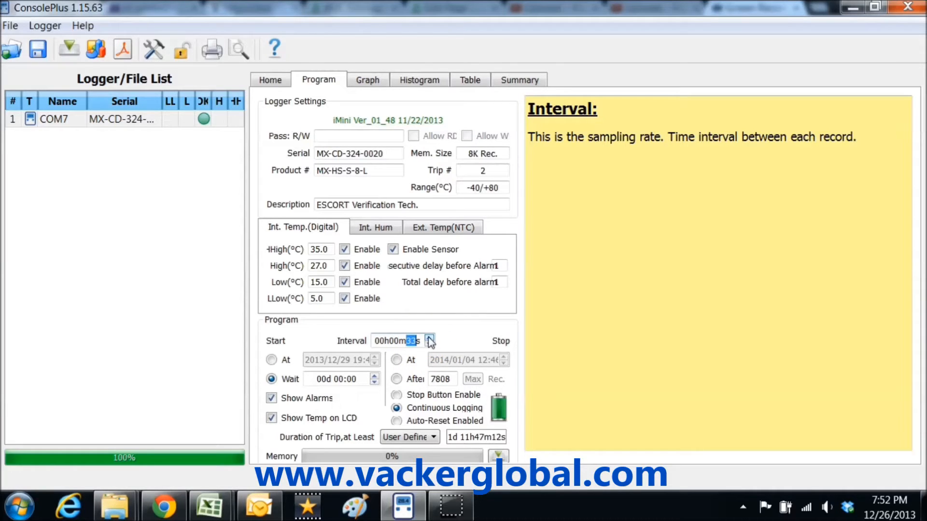
pyautogui.click(429, 337)
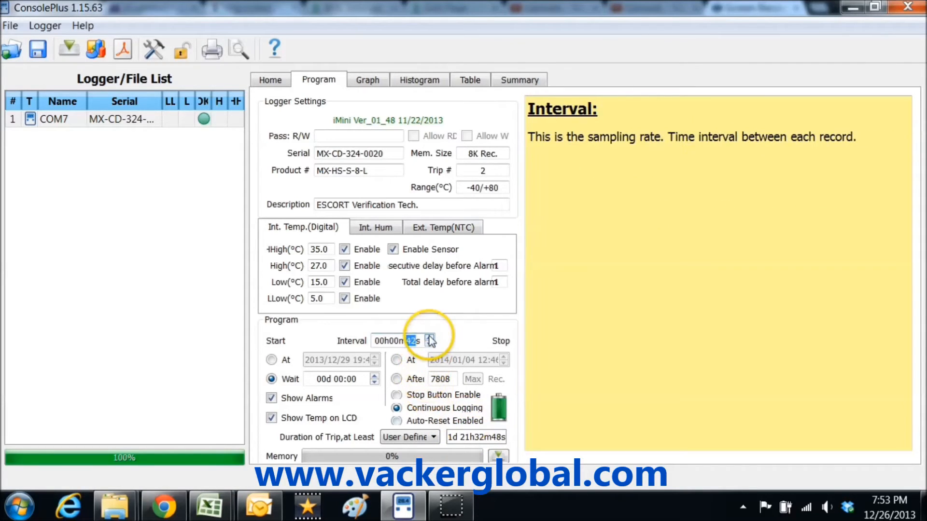
pyautogui.click(428, 338)
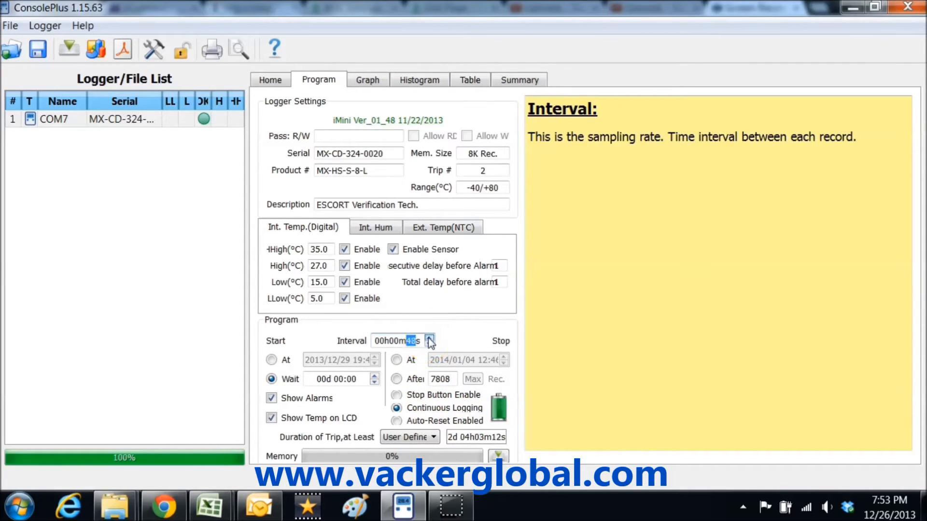
pyautogui.click(432, 437)
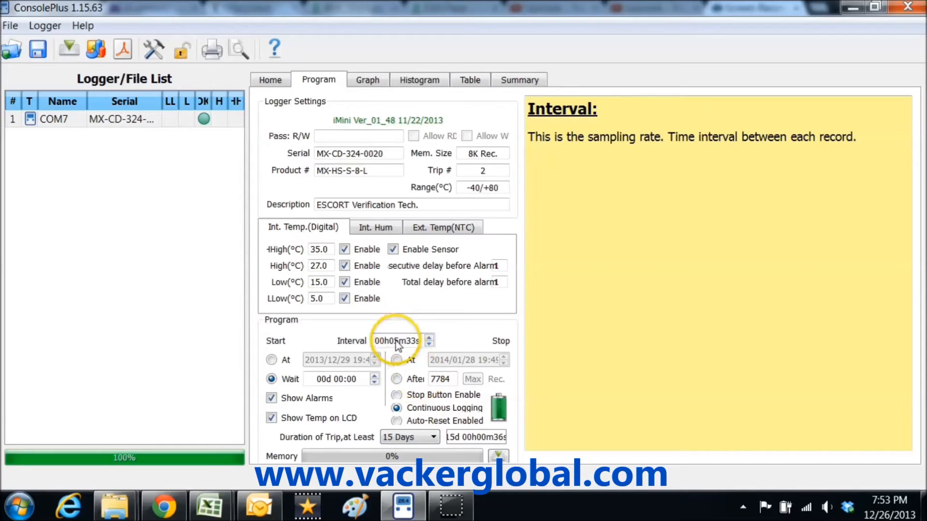
pyautogui.click(432, 437)
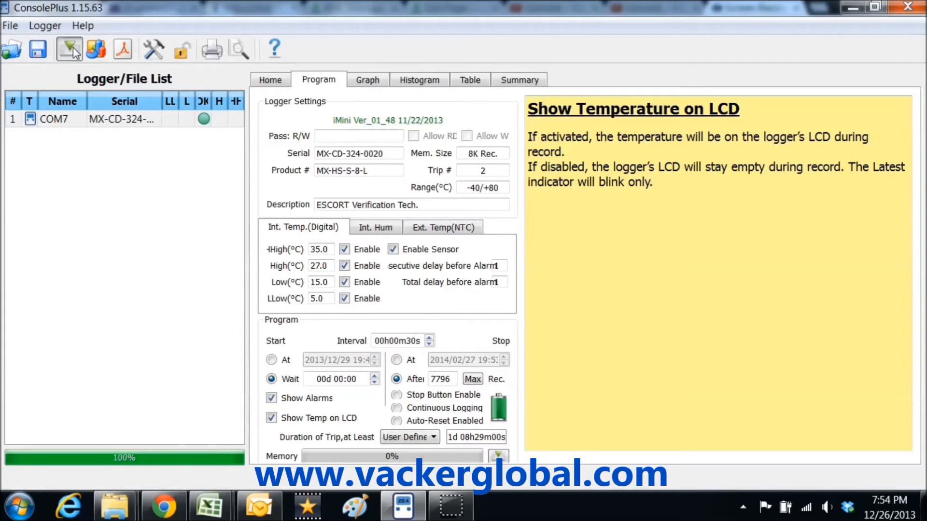
# - Send the settings to the logger via Program Logger and confirm
pyautogui.click(69, 49)
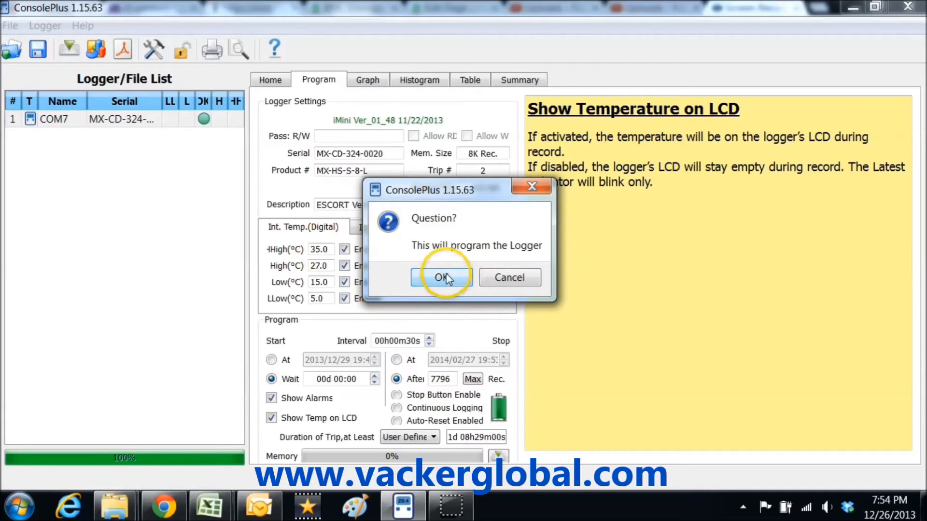
pyautogui.click(440, 277)
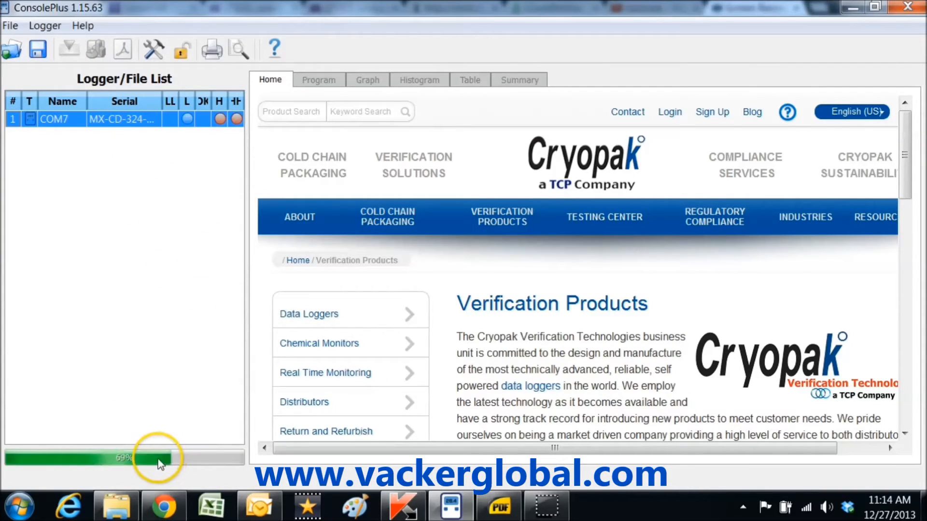
# - View the downloaded readings as a graph, then histogram, then the table of temperature and humidity values
pyautogui.click(368, 80)
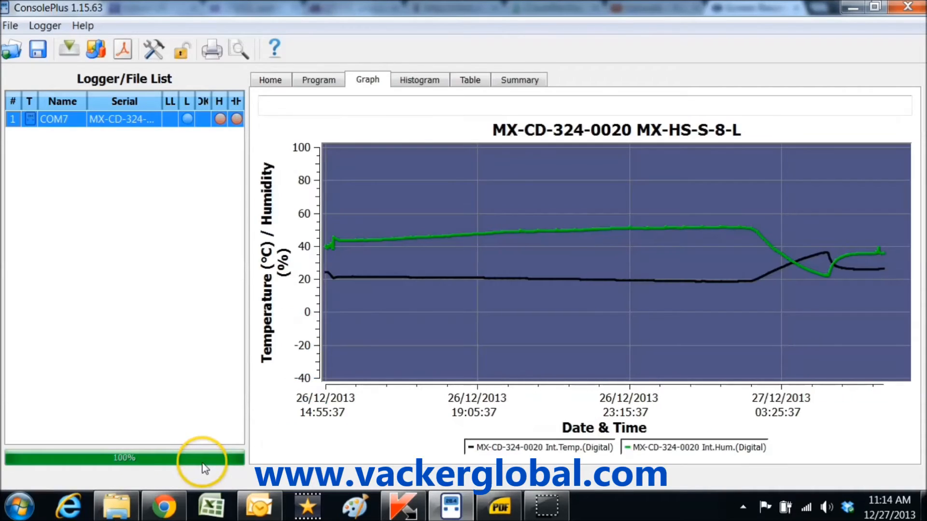
pyautogui.moveTo(791, 385)
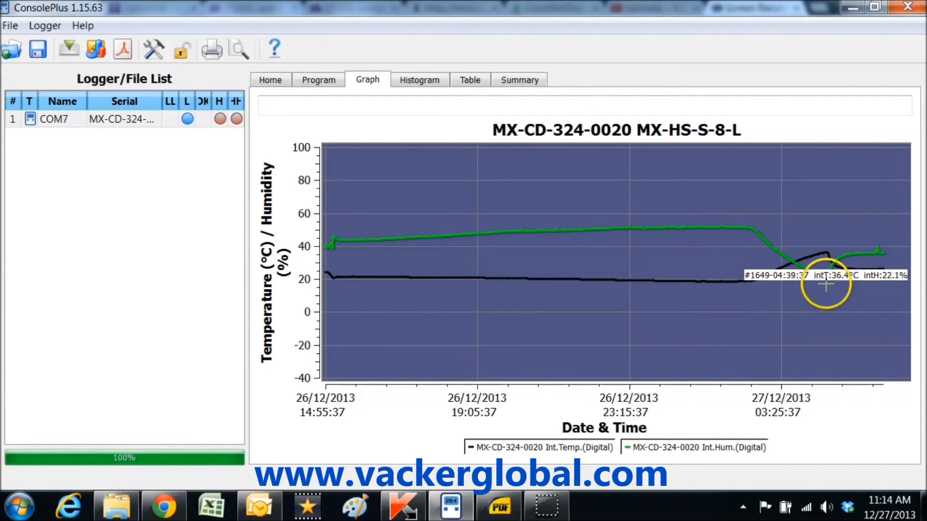
pyautogui.click(419, 80)
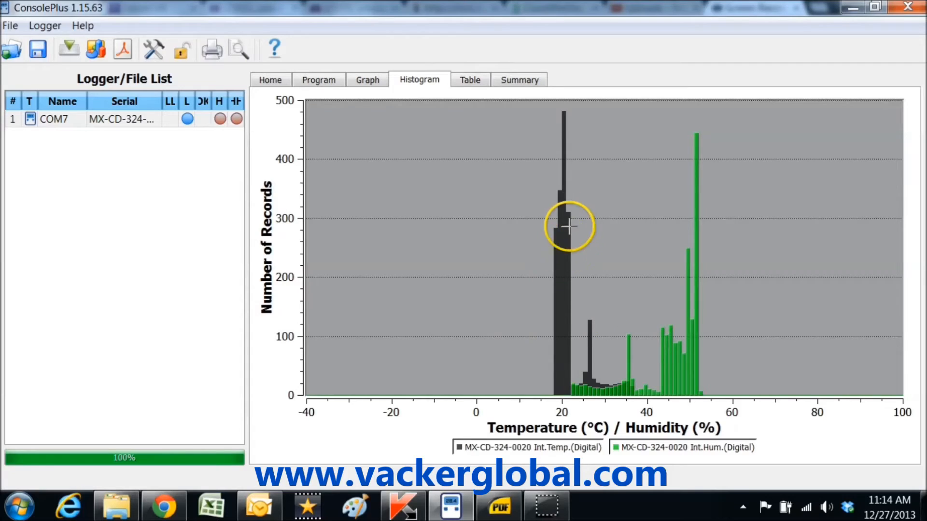
pyautogui.moveTo(558, 362)
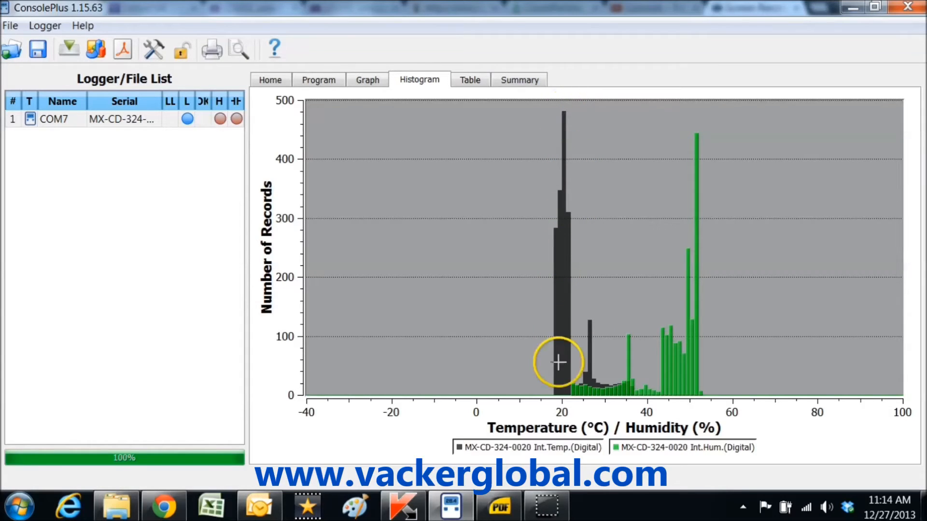
pyautogui.moveTo(561, 403)
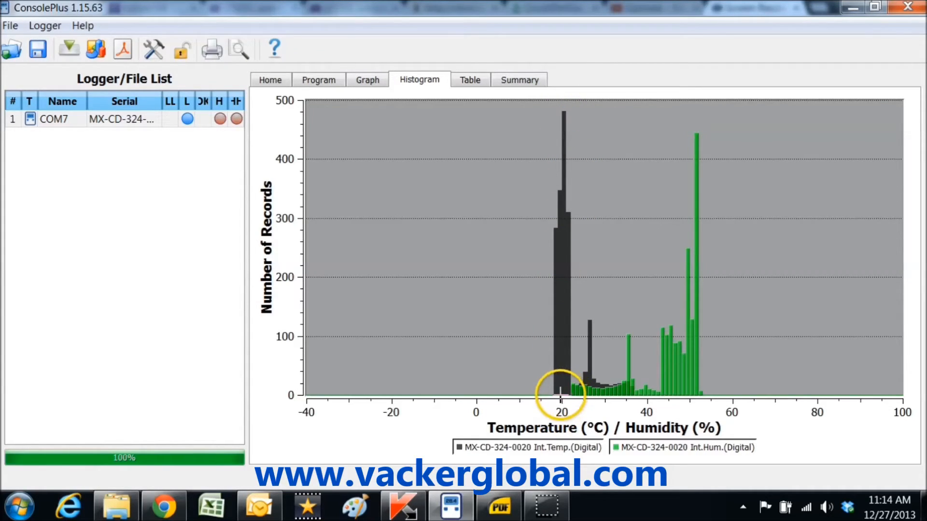
pyautogui.click(469, 80)
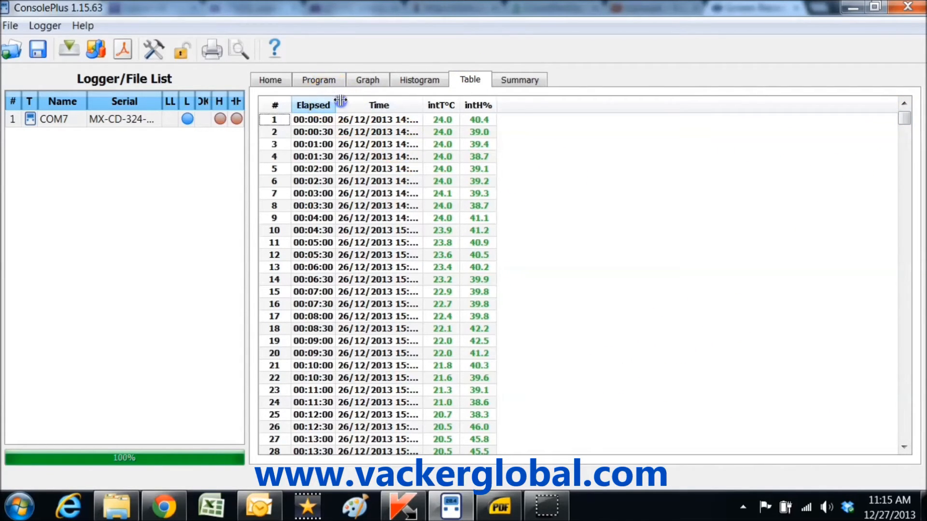
# - Widen the Elapsed column for full timestamps, review the summary's high-high alarm limit, and generate the PDF report
pyautogui.moveTo(340, 104); pyautogui.dragTo(505, 105)
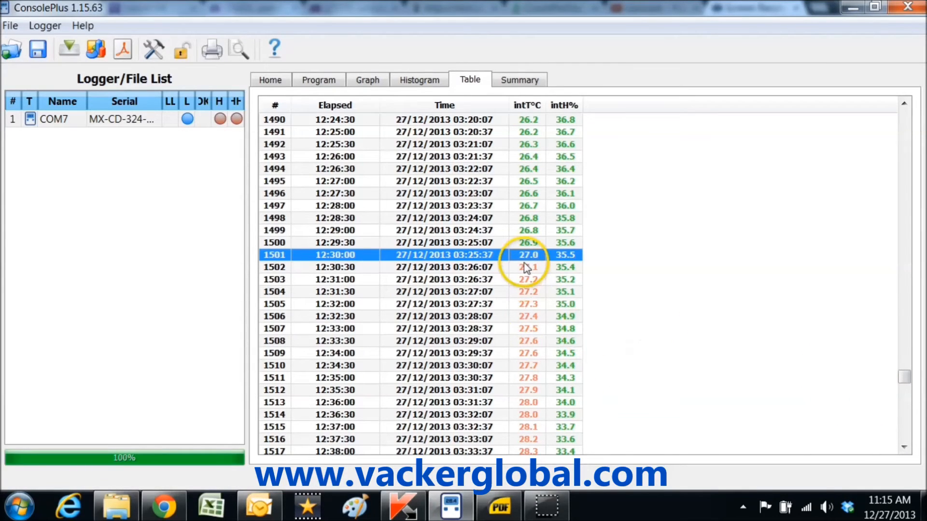
pyautogui.click(520, 80)
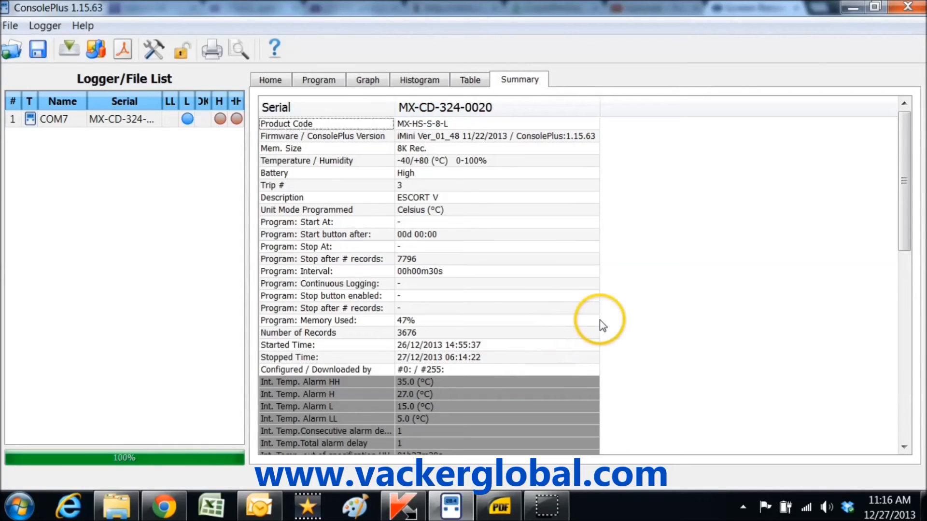
pyautogui.scroll(-3)
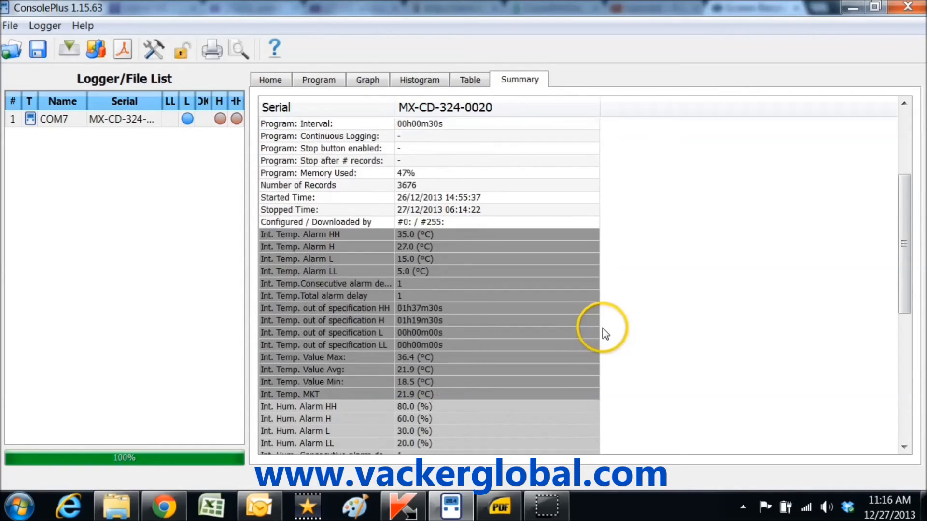
pyautogui.moveTo(598, 339)
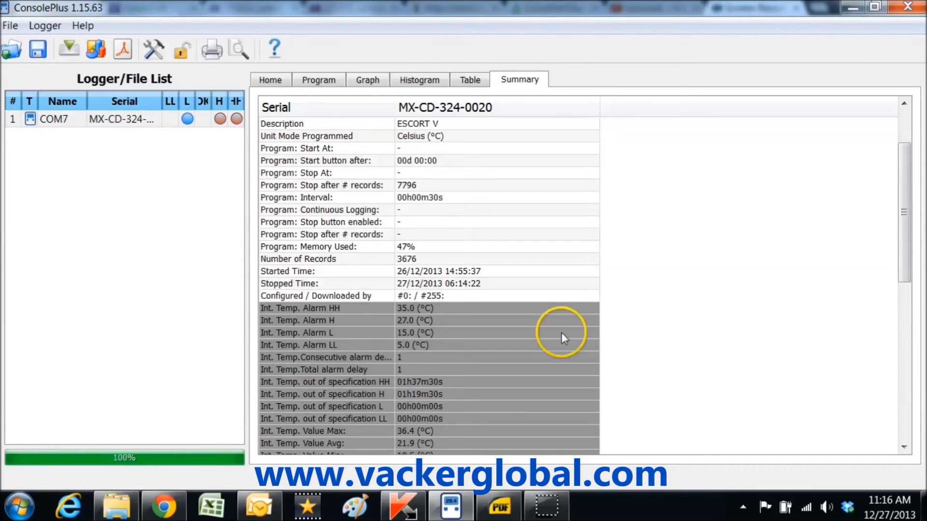
pyautogui.click(429, 308)
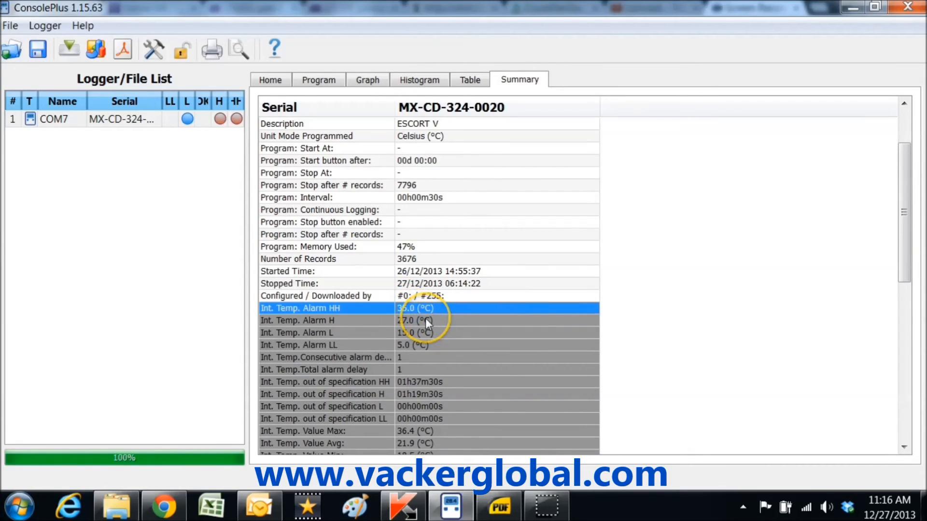
pyautogui.click(327, 333)
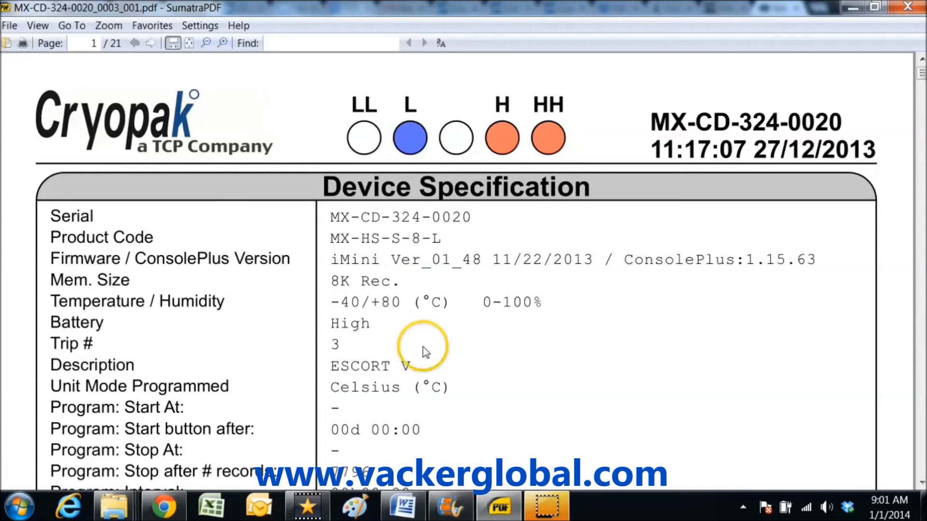
pyautogui.moveTo(384, 309)
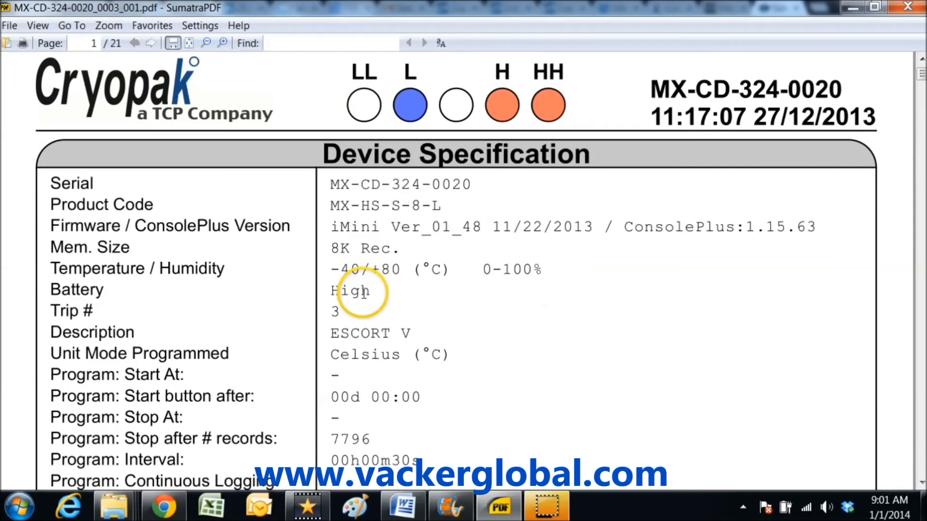
# - Scroll the report's device specification and highlight the Started and Stopped Time values
pyautogui.scroll(-3)
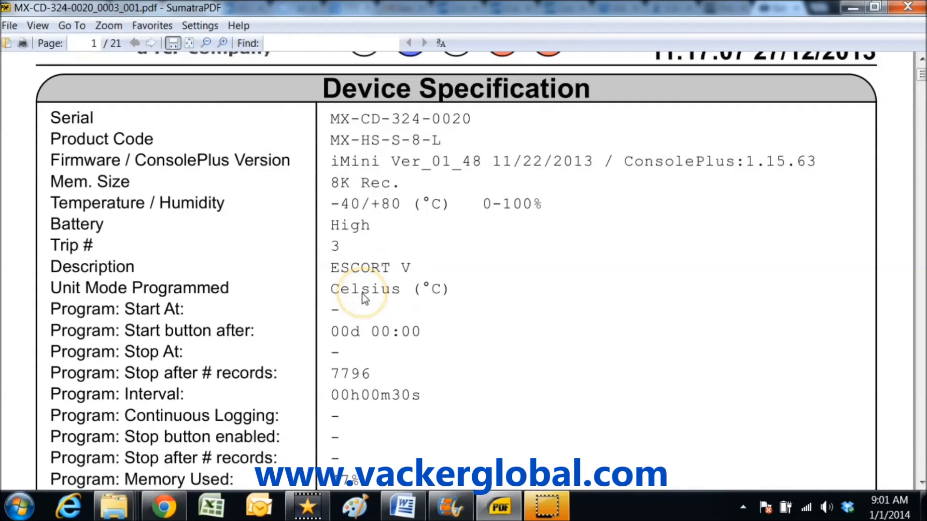
pyautogui.scroll(-3)
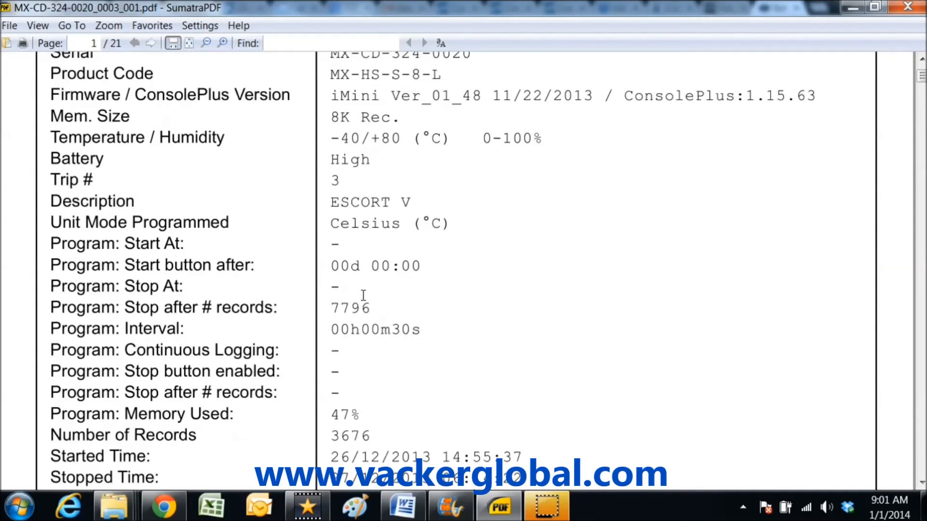
pyautogui.scroll(-3)
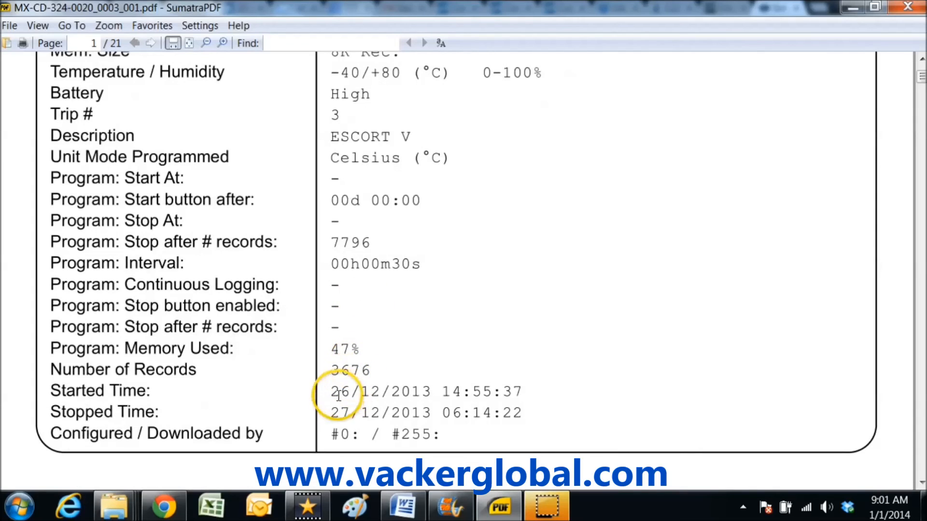
pyautogui.moveTo(331, 392); pyautogui.dragTo(520, 413)
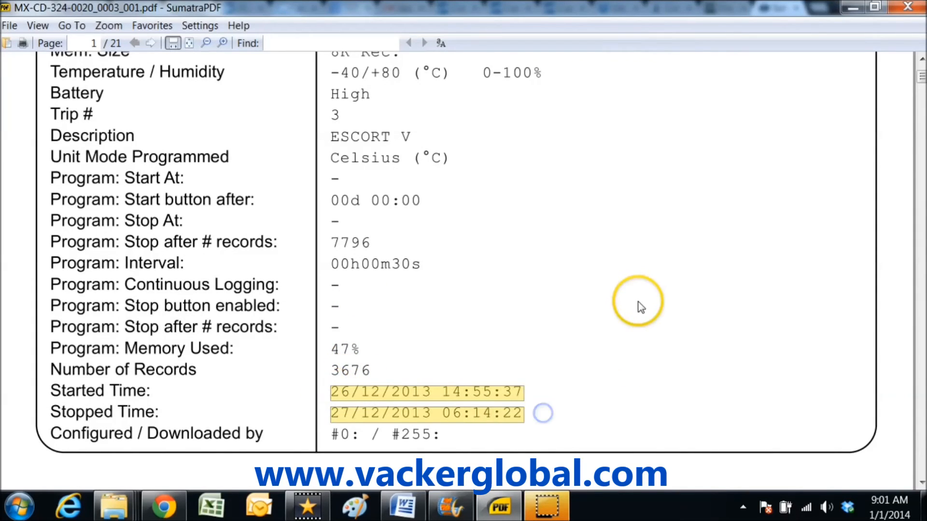
# - Scroll past the graph and alarm statistics to the histogram on page 2
pyautogui.scroll(-3)
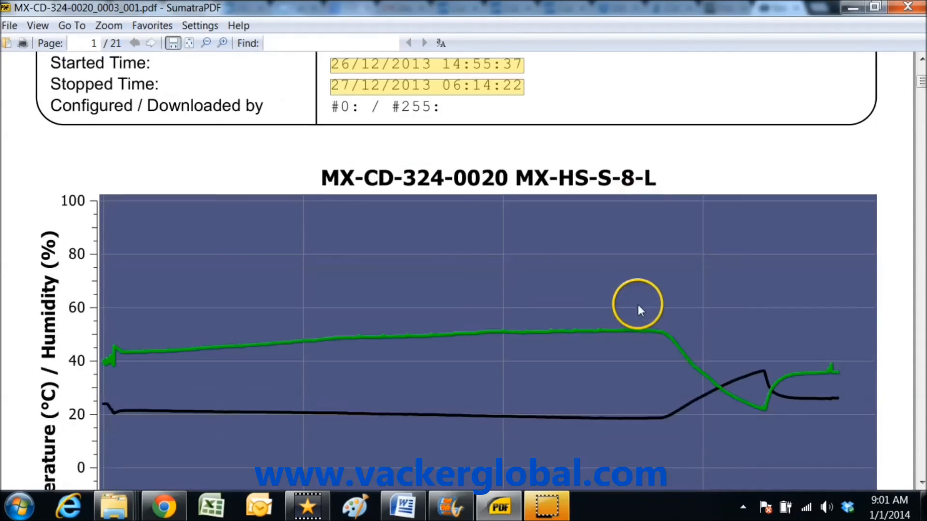
pyautogui.scroll(-3)
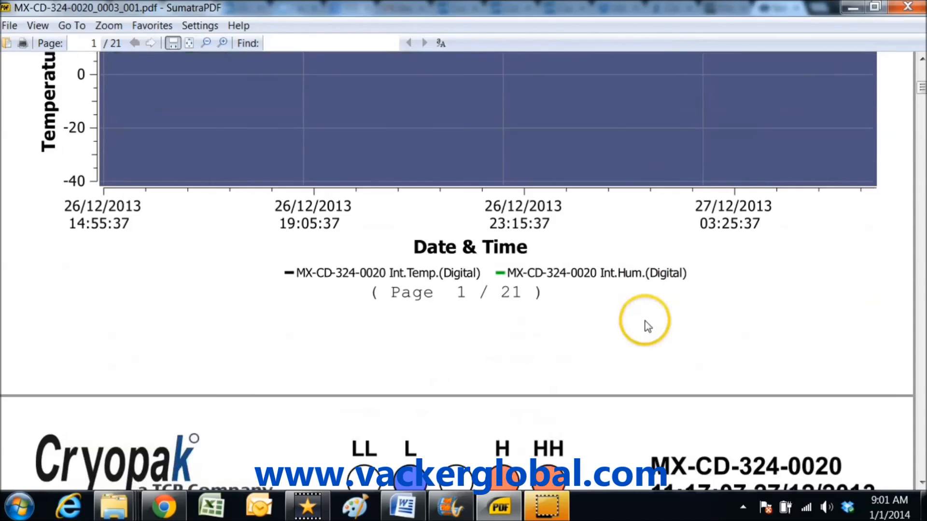
pyautogui.scroll(-3)
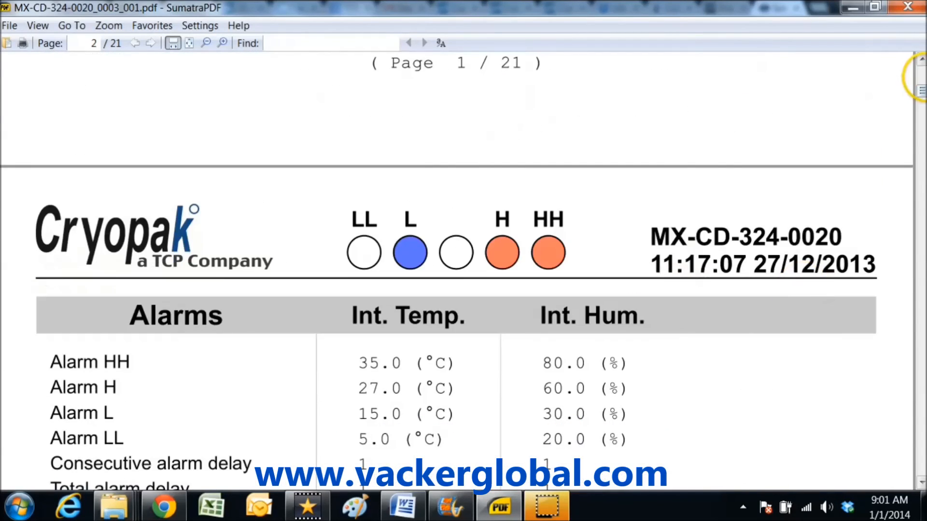
pyautogui.scroll(-3)
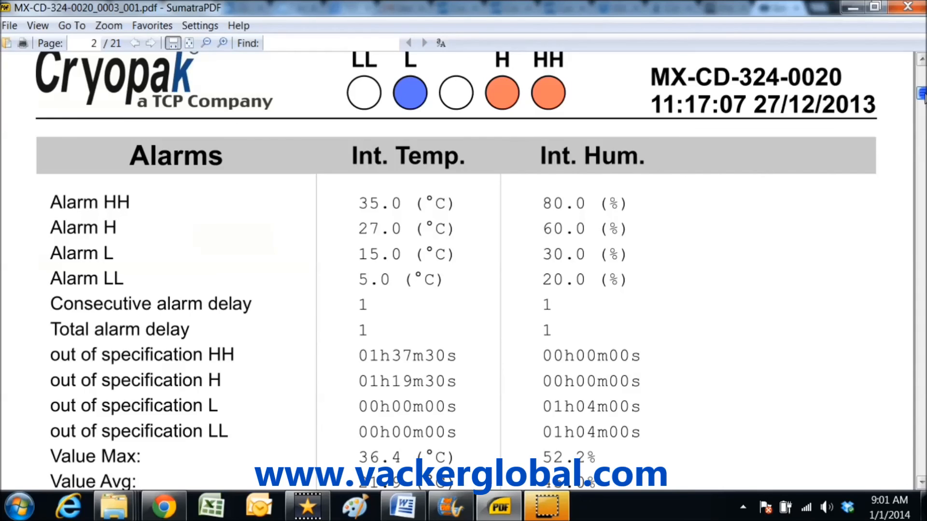
pyautogui.scroll(-3)
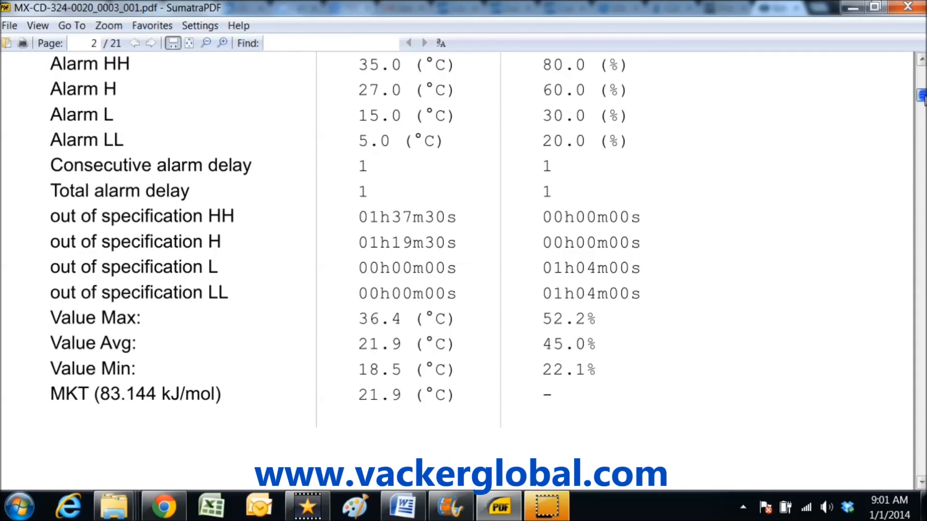
pyautogui.scroll(-3)
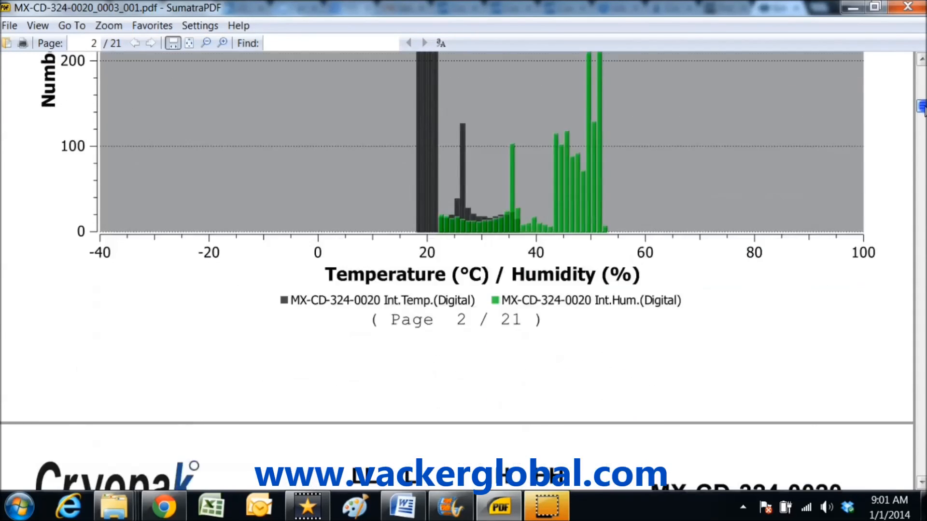